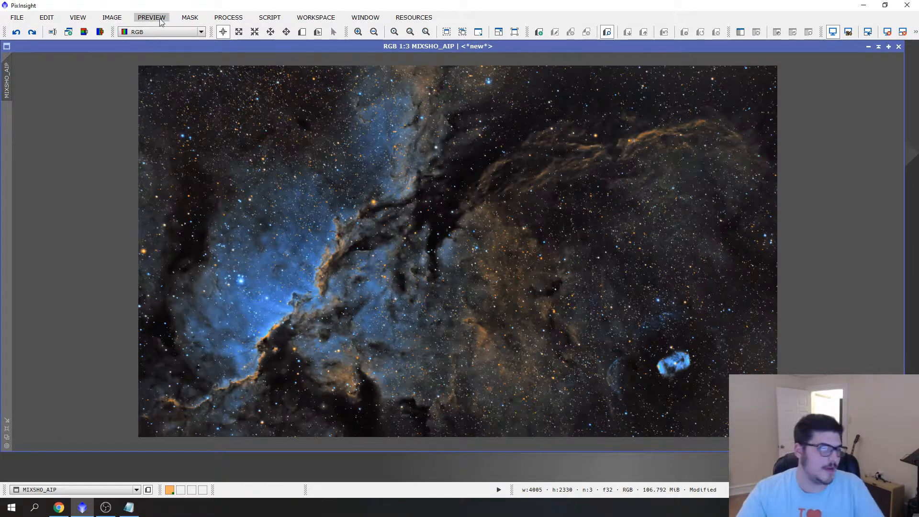
pyautogui.moveTo(269, 17)
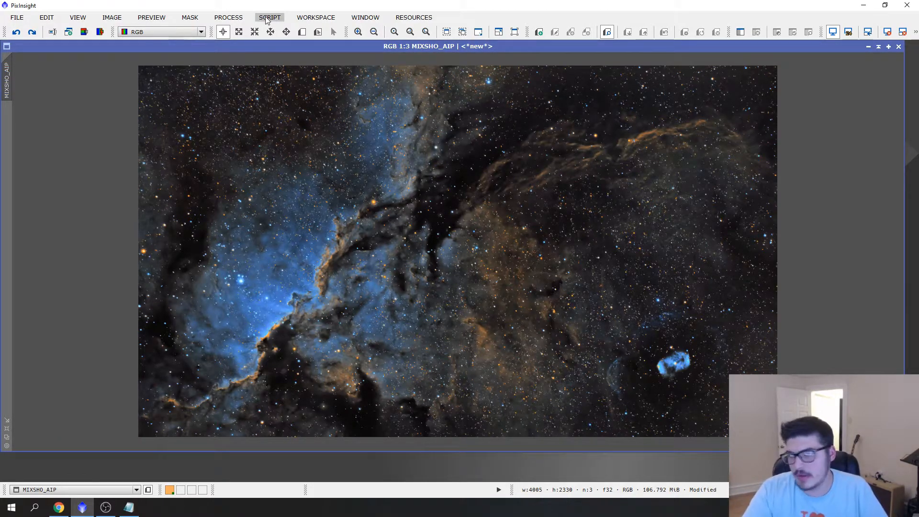
# Step: Open the StarNet process from the All Processes list
pyautogui.click(269, 17)
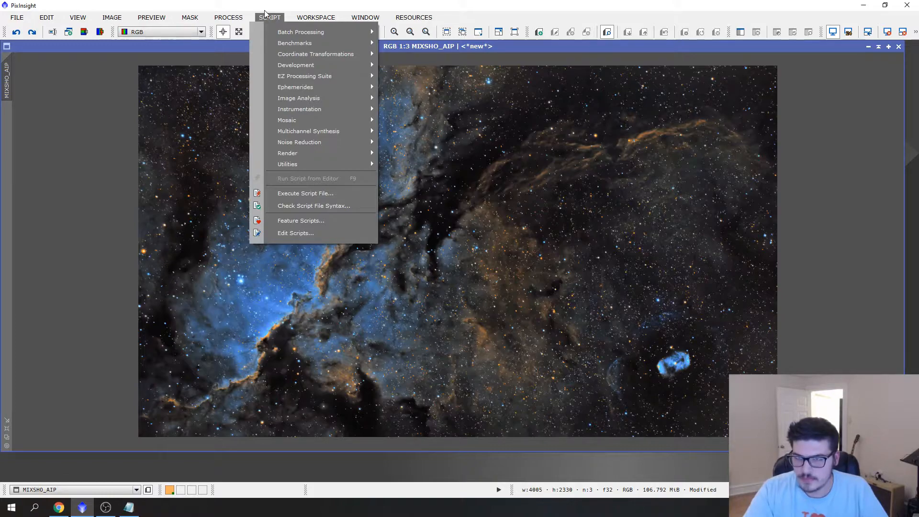
pyautogui.click(228, 17)
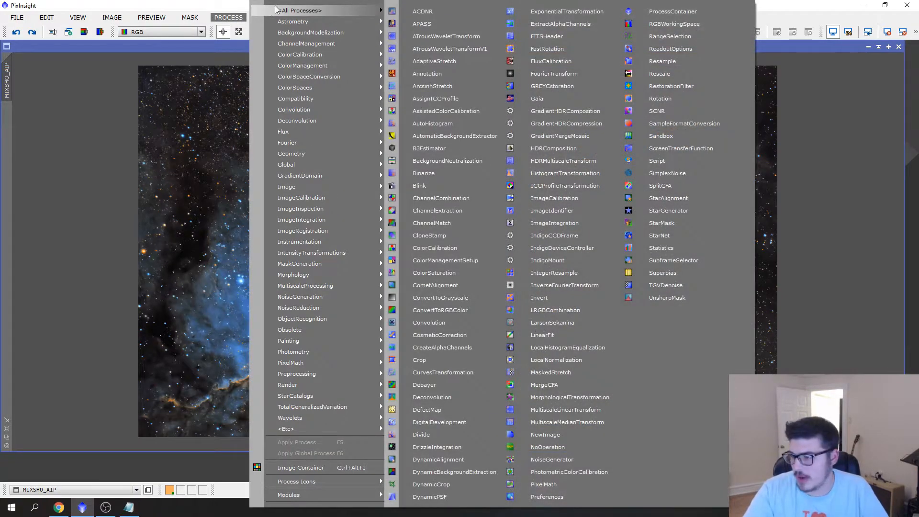
pyautogui.click(661, 223)
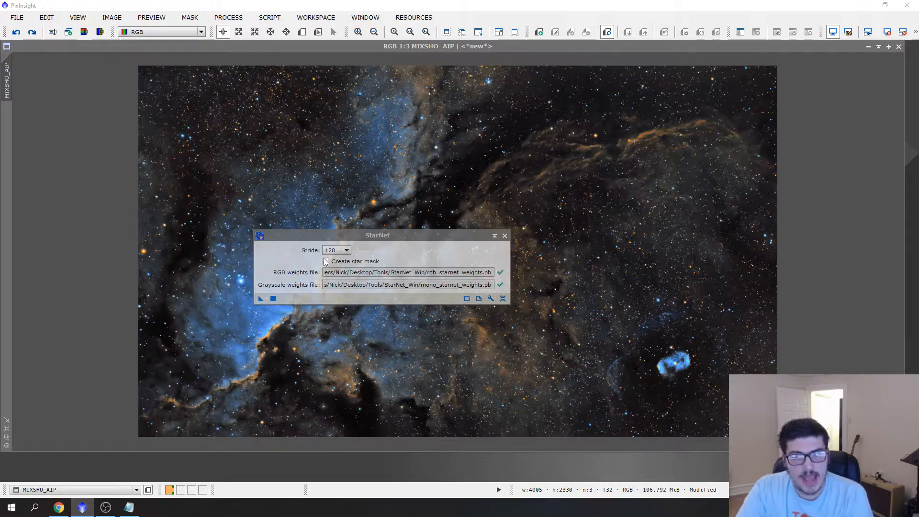
# Step: Run StarNet on MIXSHO_AIP with stride 128, creating a star_mask image
pyautogui.click(346, 250)
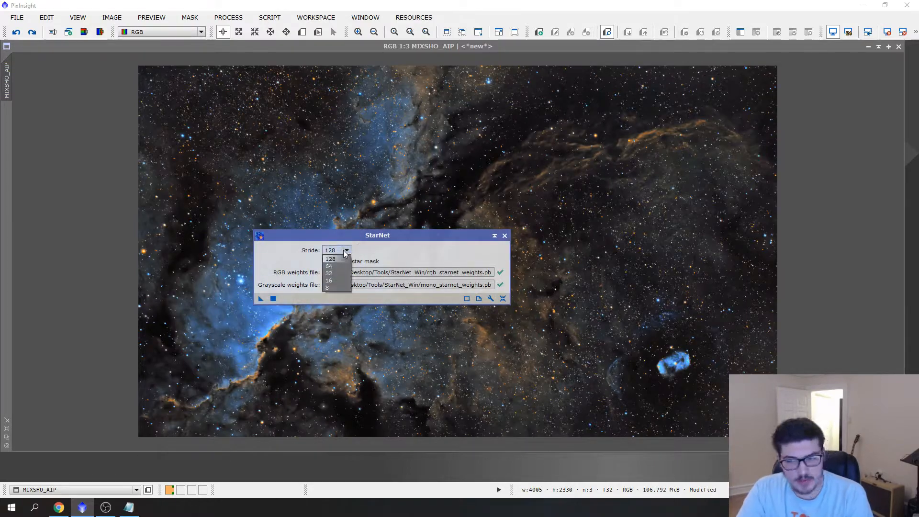
pyautogui.click(330, 258)
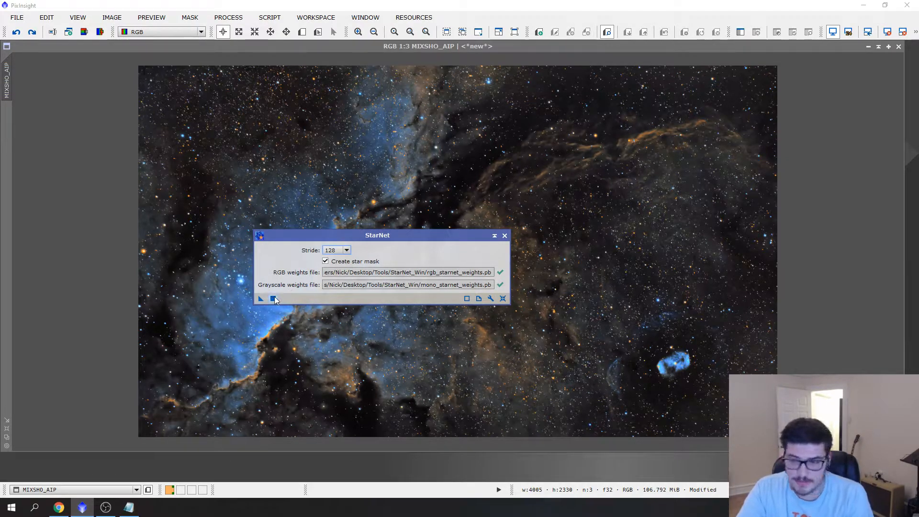
pyautogui.click(259, 298)
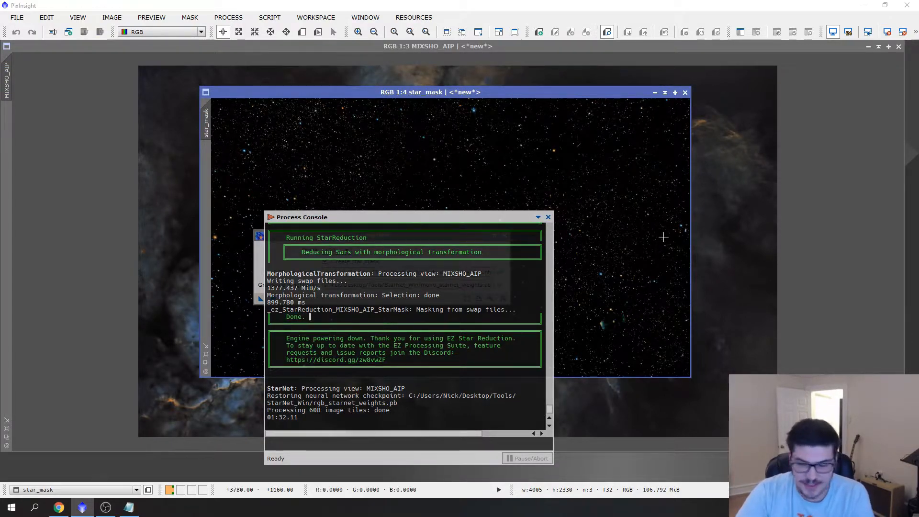
# Step: Close Process Console and StarNet, move the star_mask icon to the top right, and zoom to fit
pyautogui.click(548, 217)
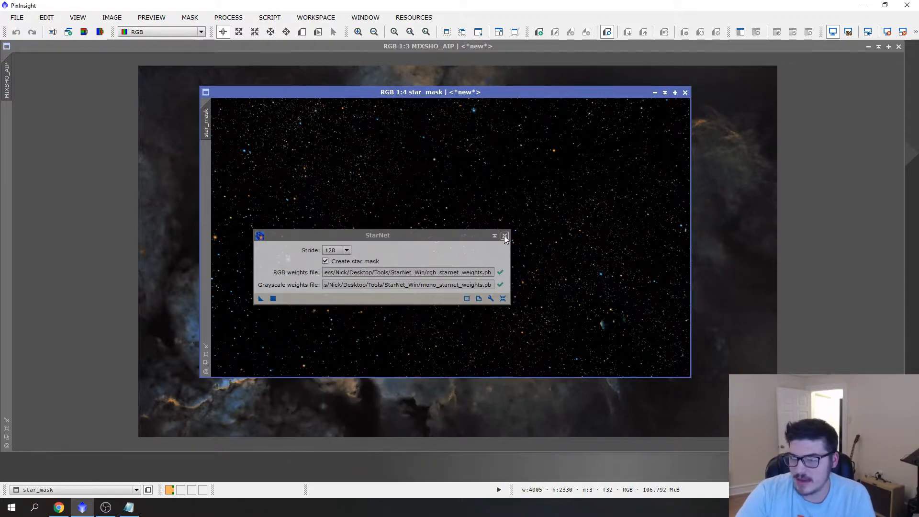
pyautogui.click(504, 235)
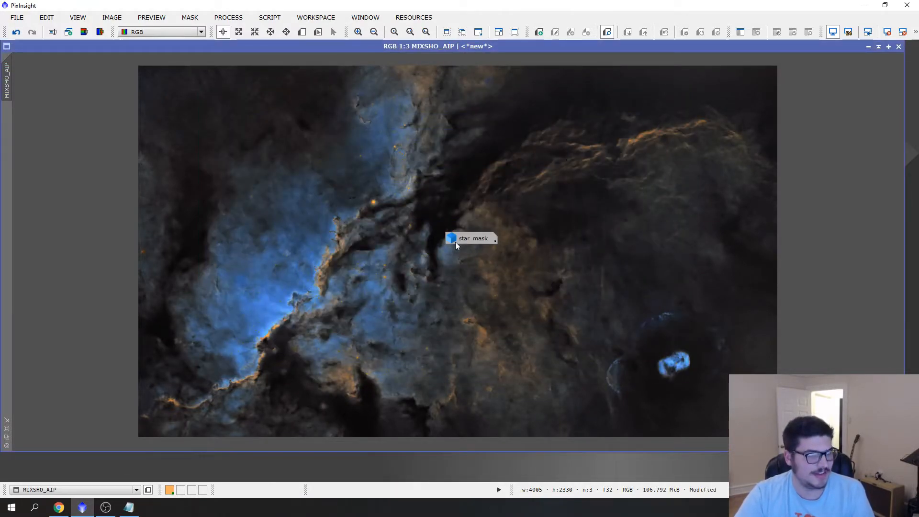
pyautogui.moveTo(472, 239); pyautogui.dragTo(846, 81)
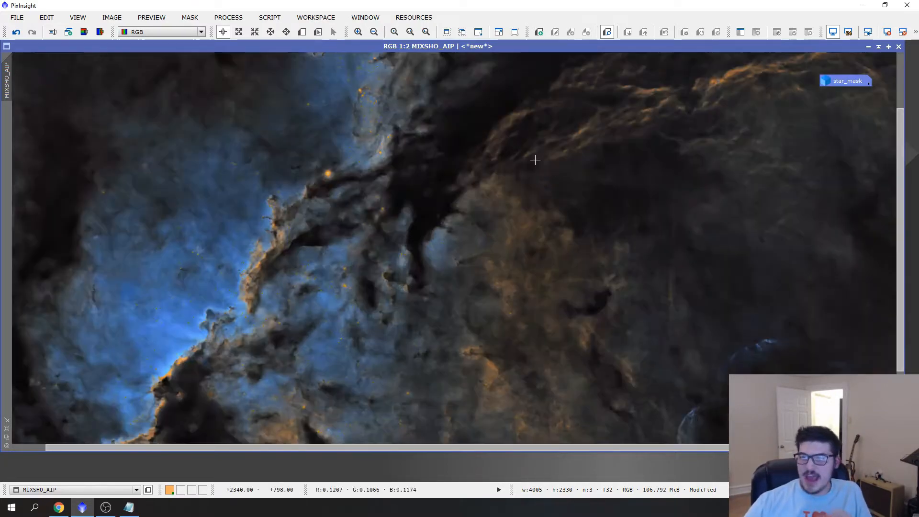
pyautogui.click(374, 32)
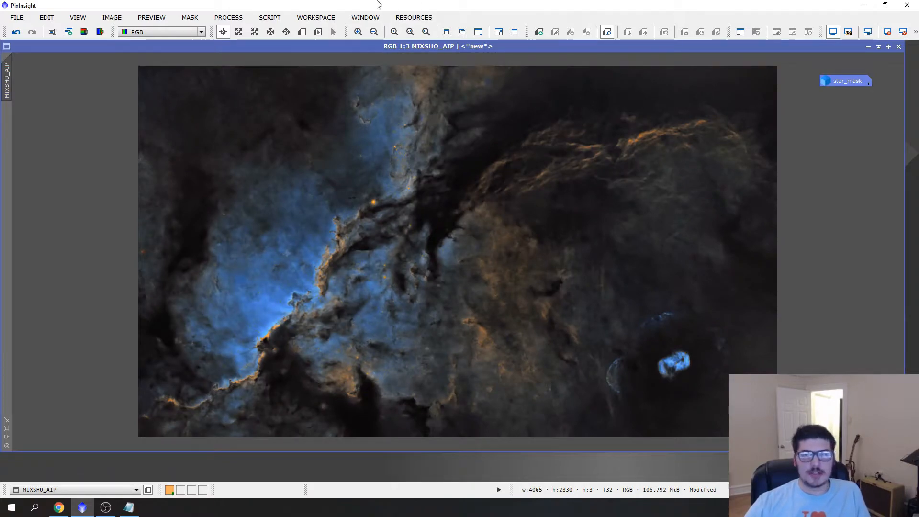
# Step: Open CurvesTransformation and bend the RGB/K curve to boost the starless nebula's contrast
pyautogui.click(227, 18)
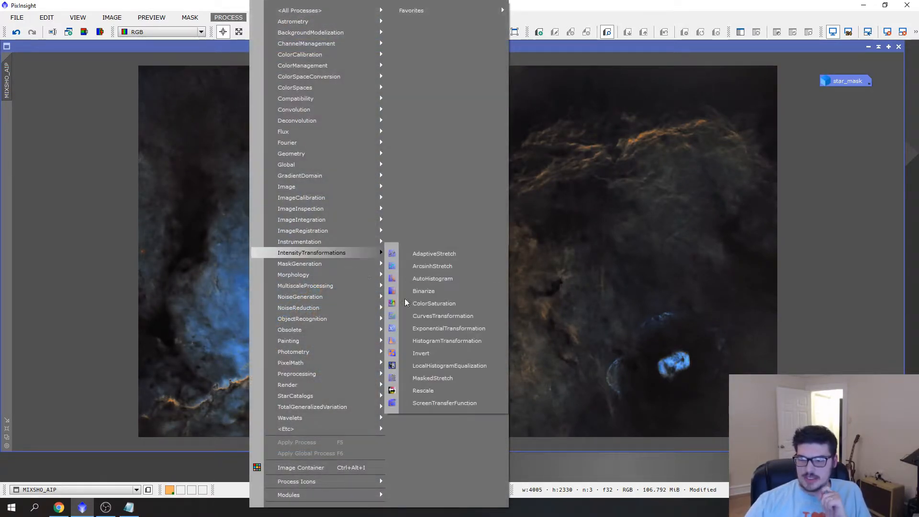
pyautogui.click(443, 315)
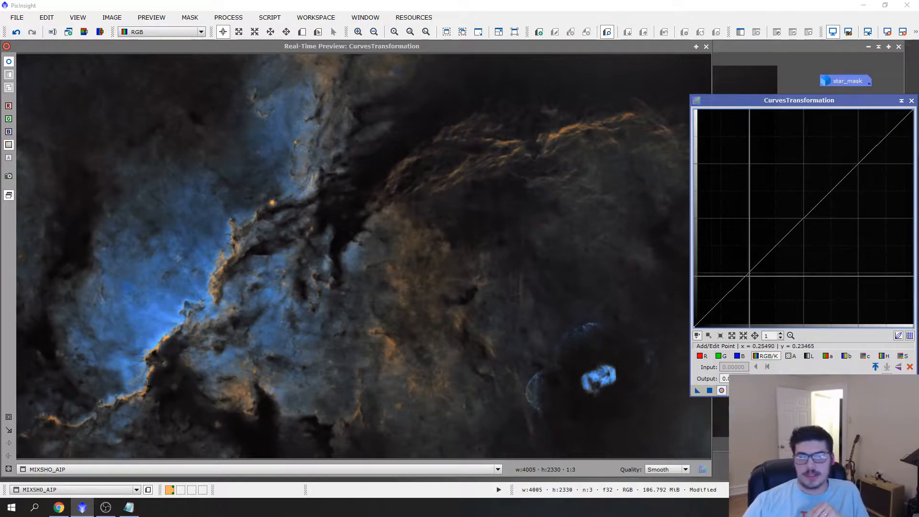
pyautogui.click(752, 276)
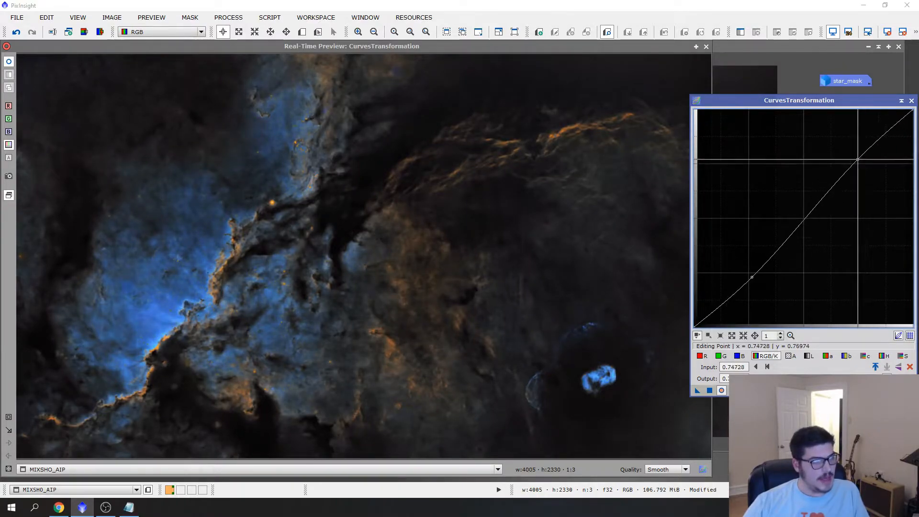
pyautogui.moveTo(859, 159); pyautogui.dragTo(856, 159)
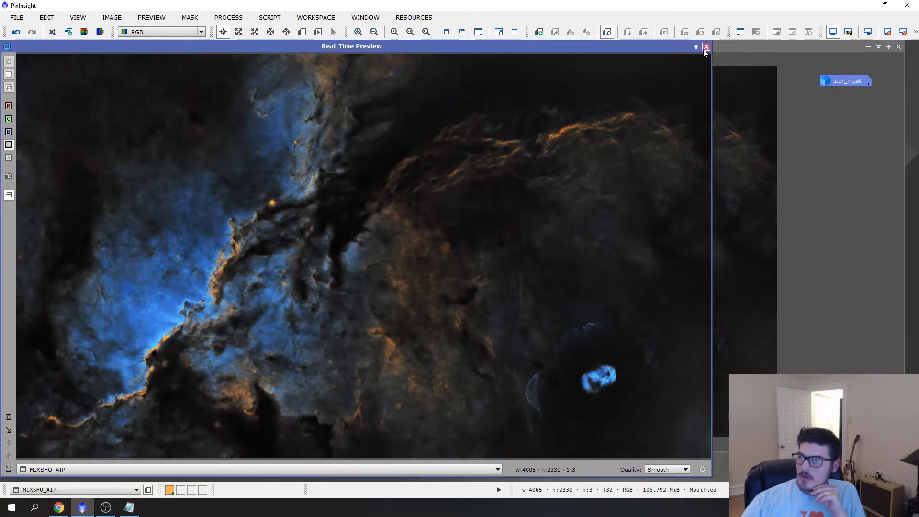
# Step: Close the curves preview and apply PixelMath expression MIXSHO_AIP+star_mask to the nebula image
pyautogui.click(705, 46)
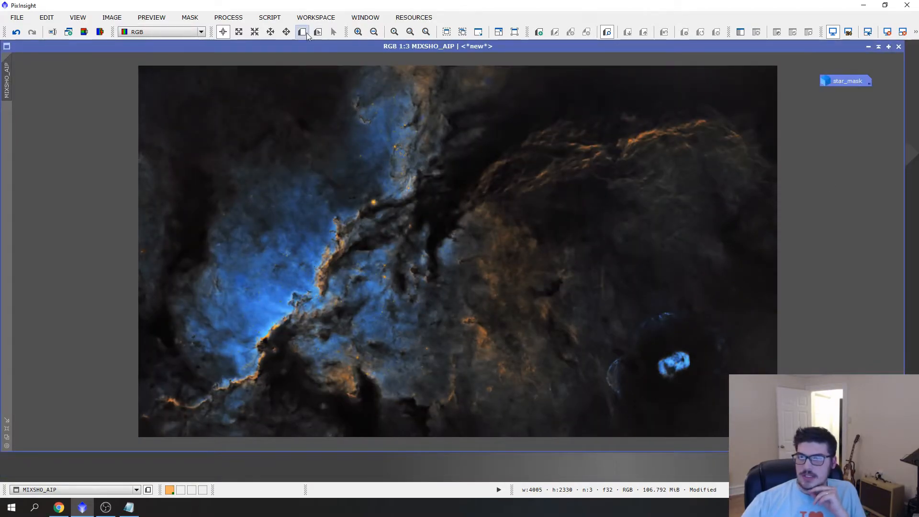
pyautogui.click(228, 17)
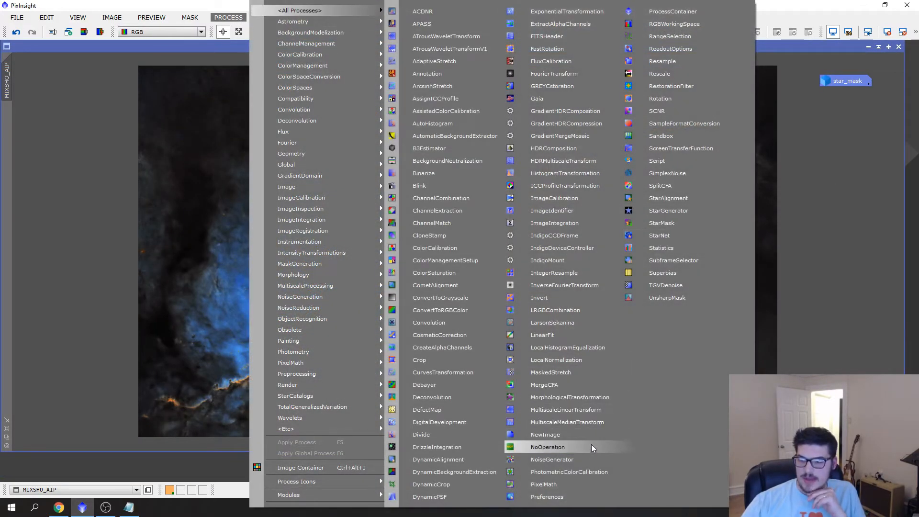
pyautogui.click(543, 484)
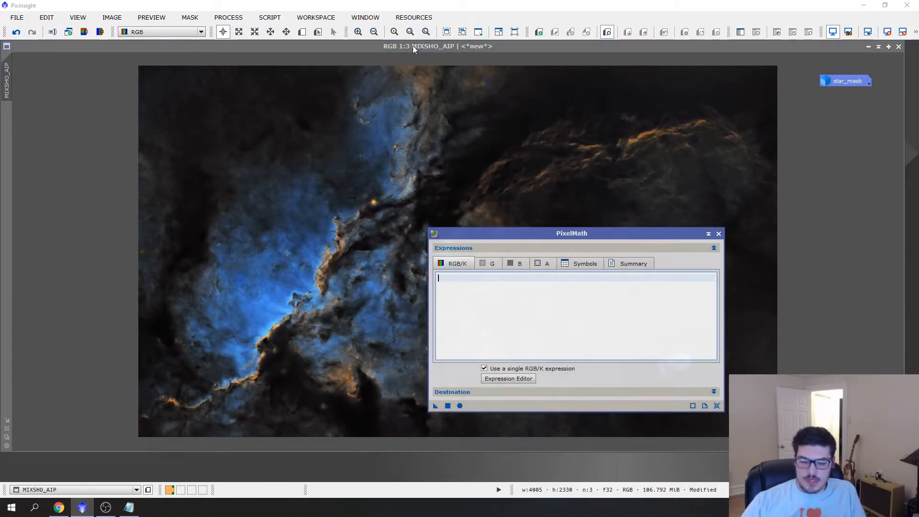
pyautogui.write('MIXSHO_AIP')
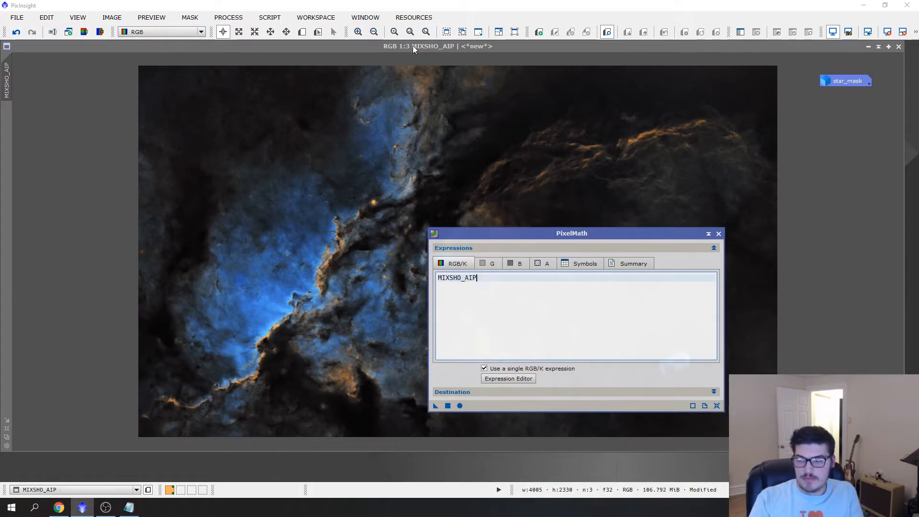
pyautogui.write('+')
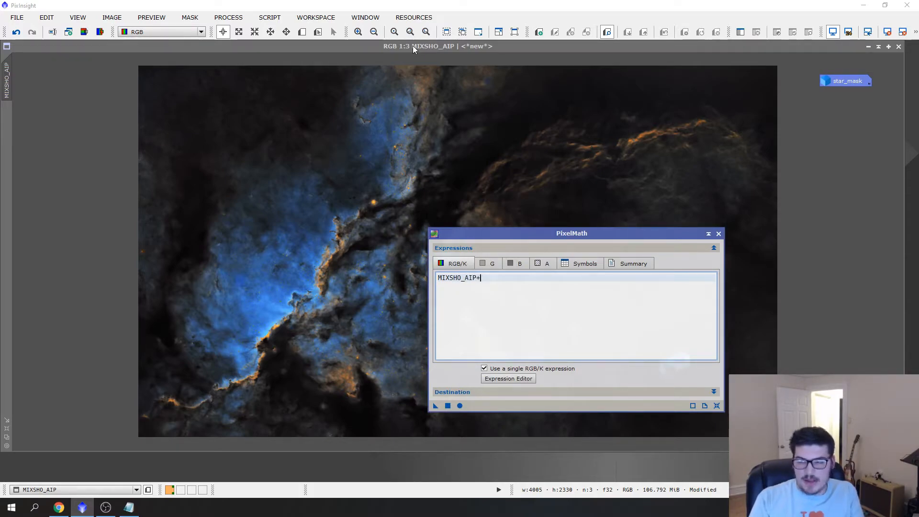
pyautogui.write('star')
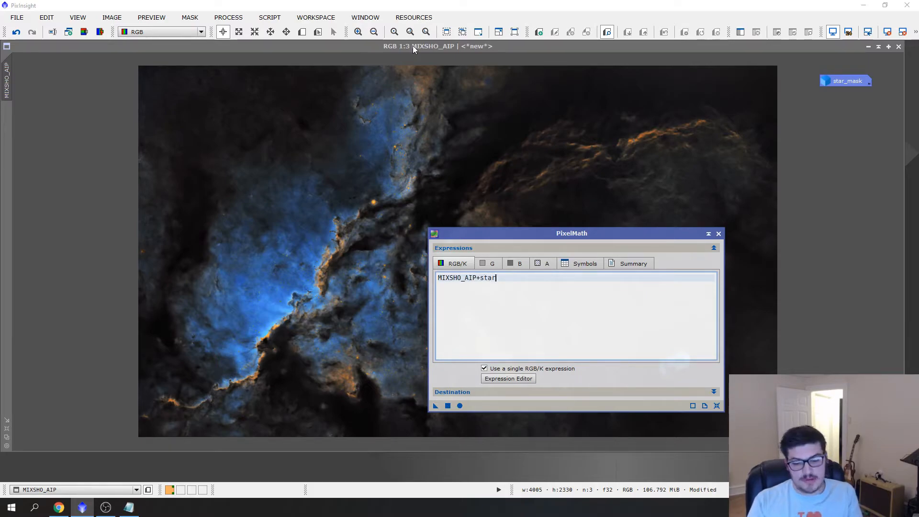
pyautogui.write('_mask')
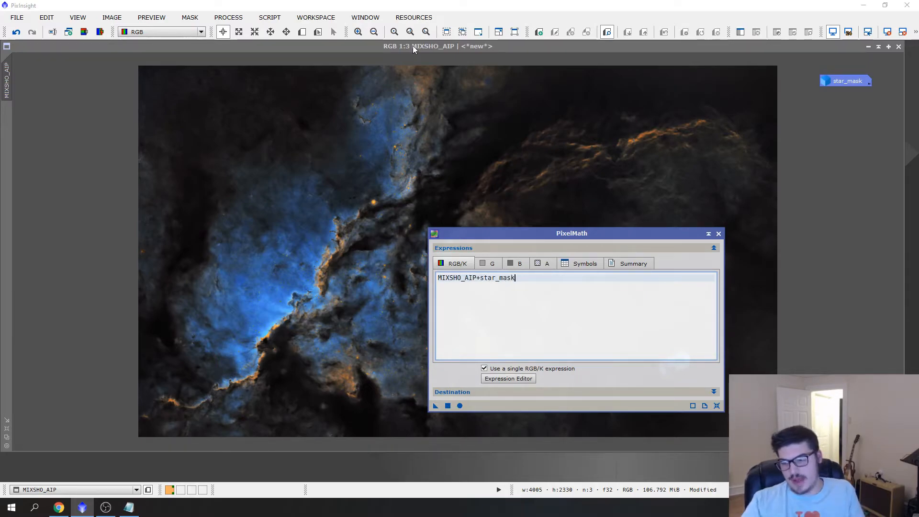
pyautogui.click(460, 406)
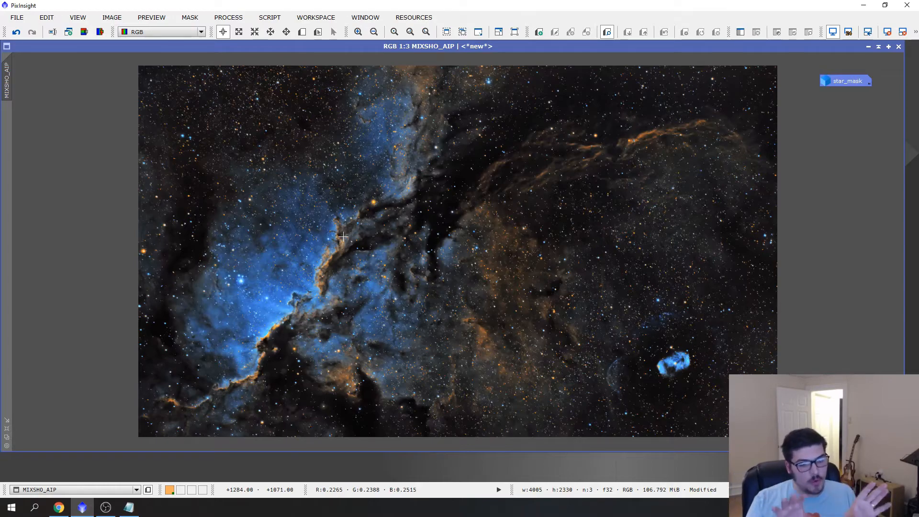
pyautogui.moveTo(295, 246)
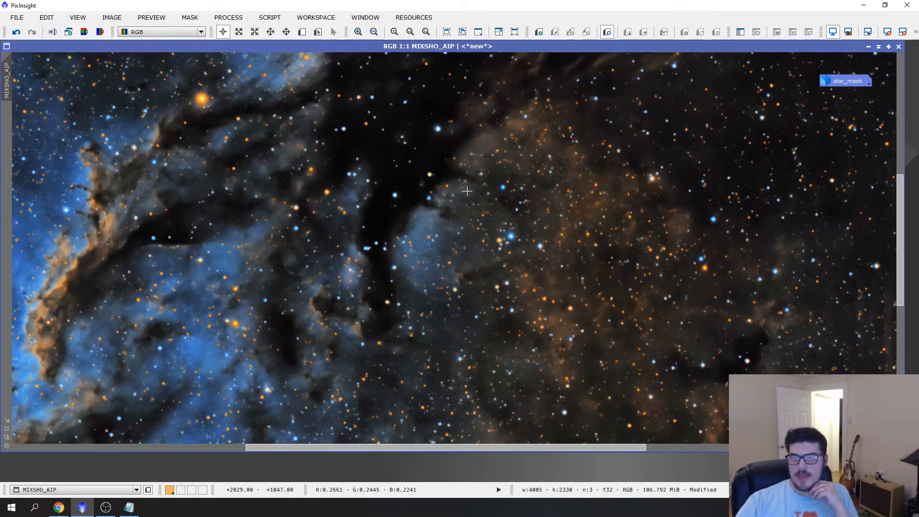
# Step: Zoom back out to view the whole recombined nebula image
pyautogui.click(374, 32)
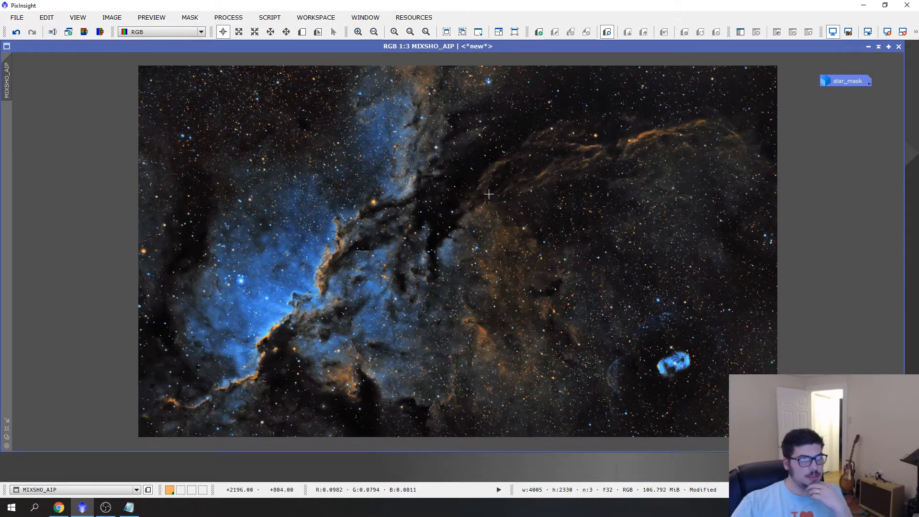
pyautogui.moveTo(308, 279)
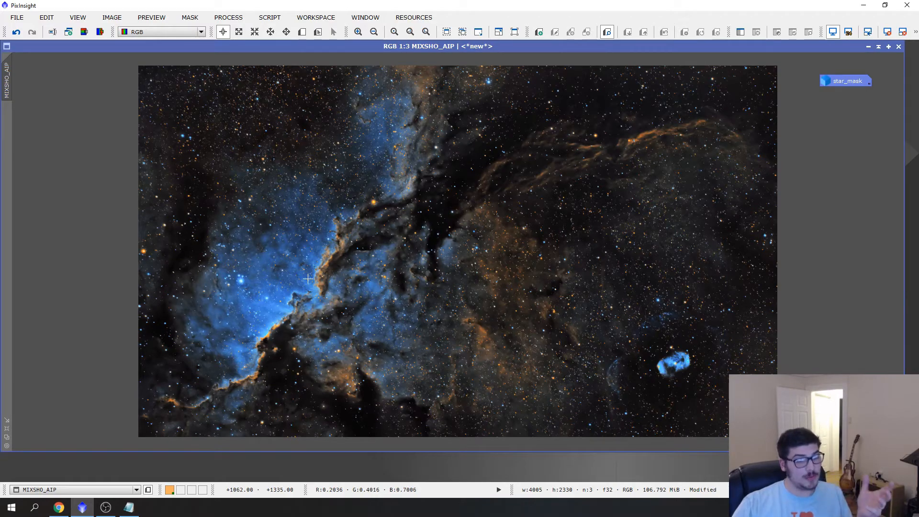
pyautogui.moveTo(298, 270)
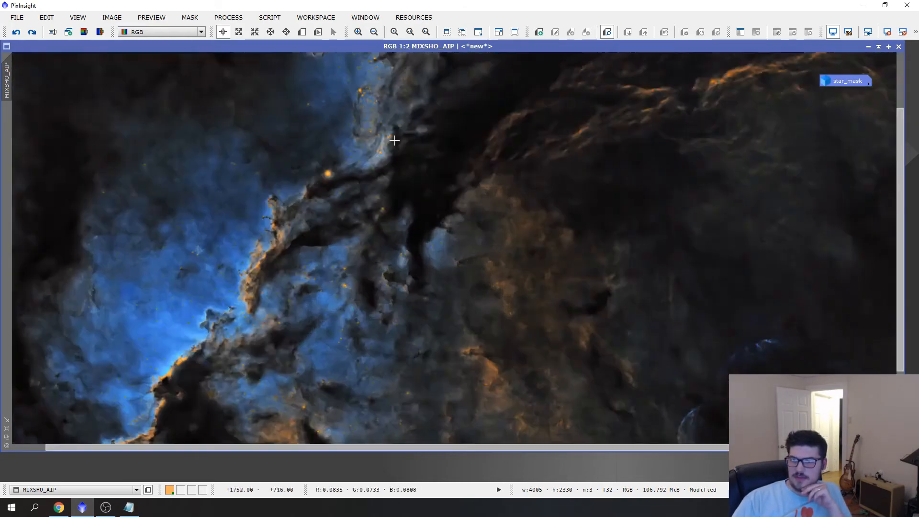
pyautogui.click(393, 32)
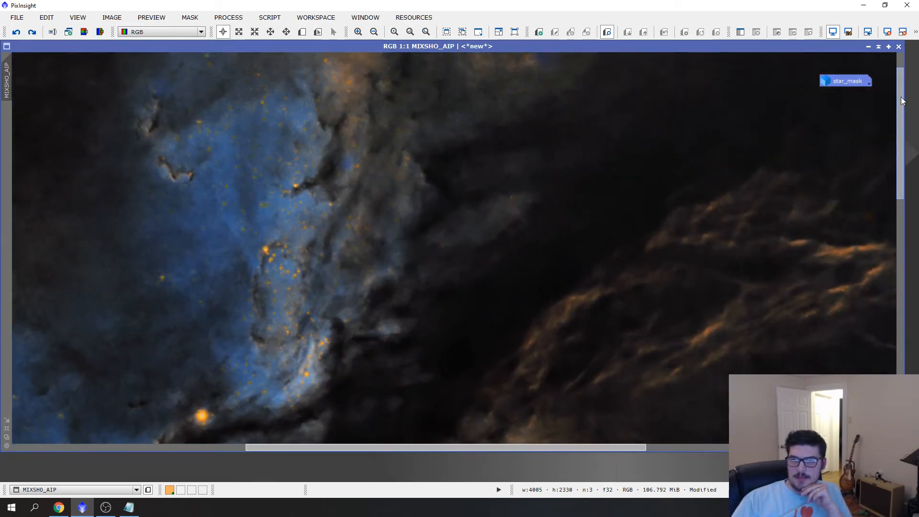
pyautogui.moveTo(291, 243)
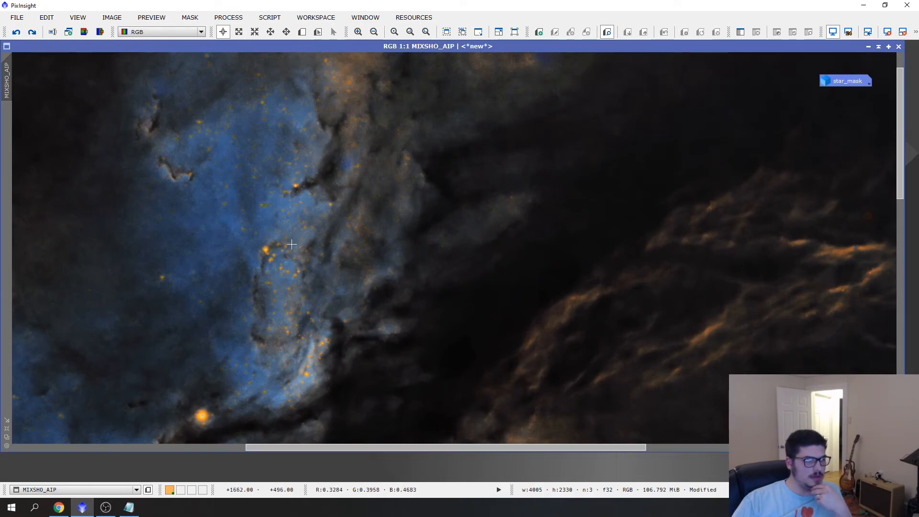
pyautogui.click(374, 32)
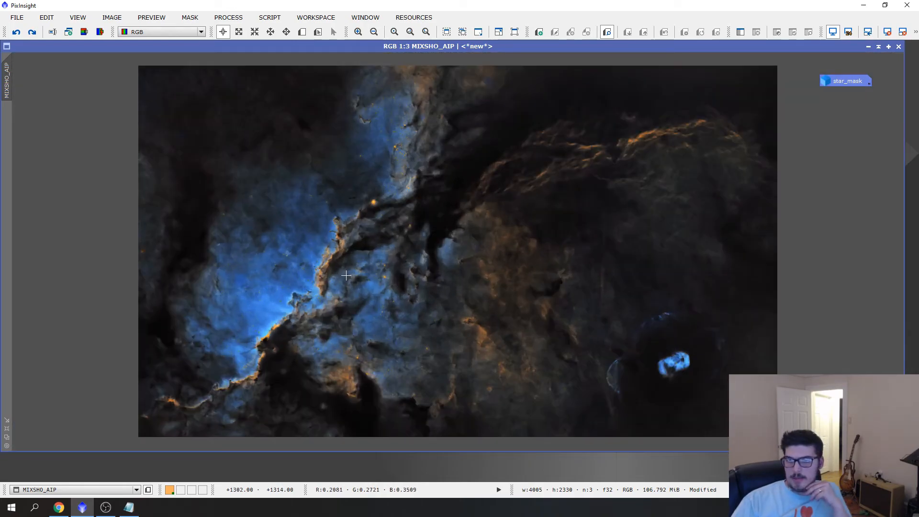